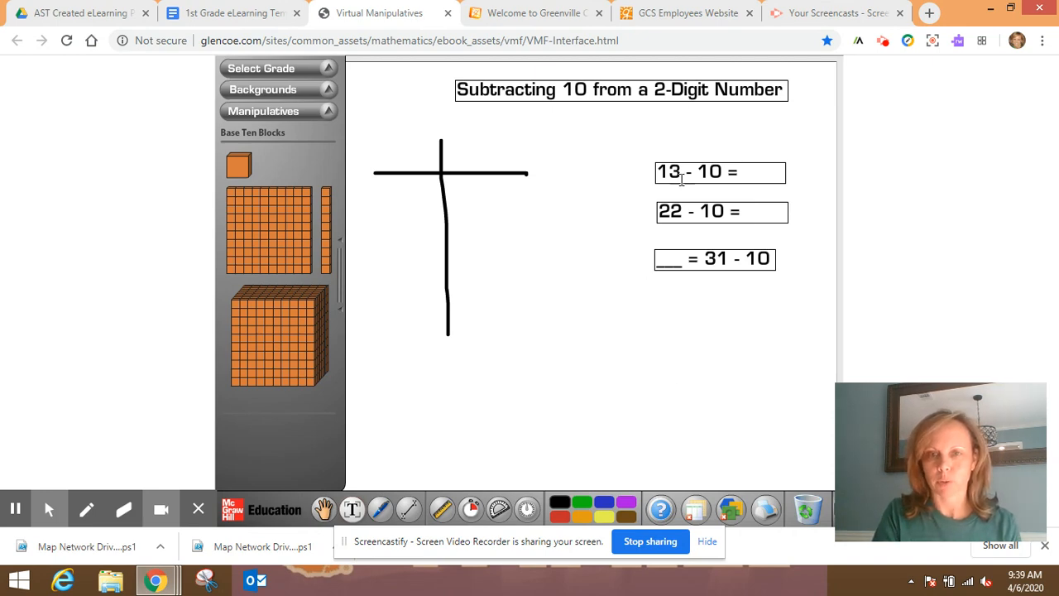
mouse_move(576, 321)
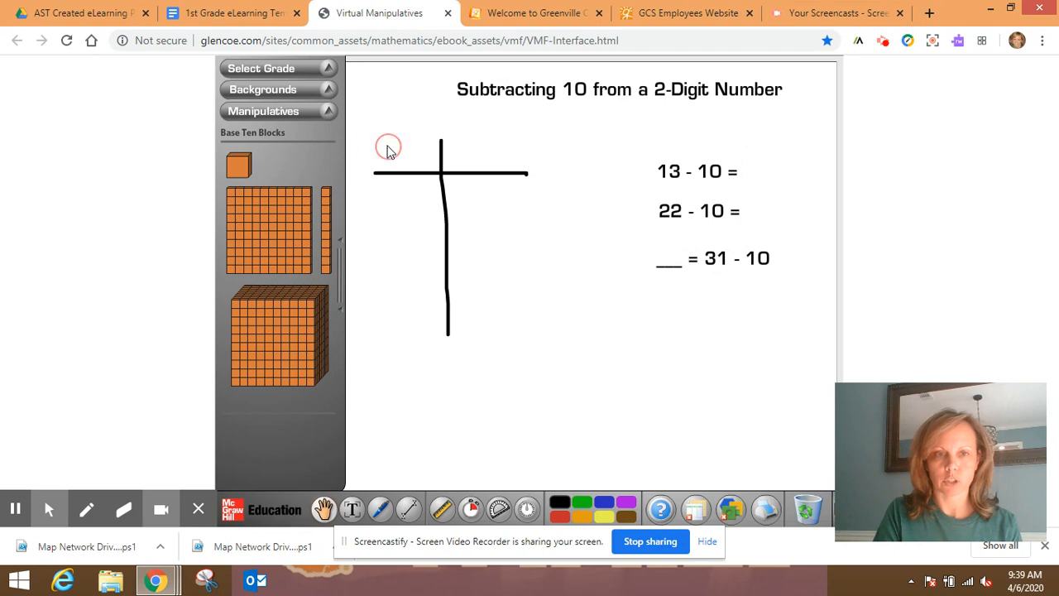
mouse_move(390, 470)
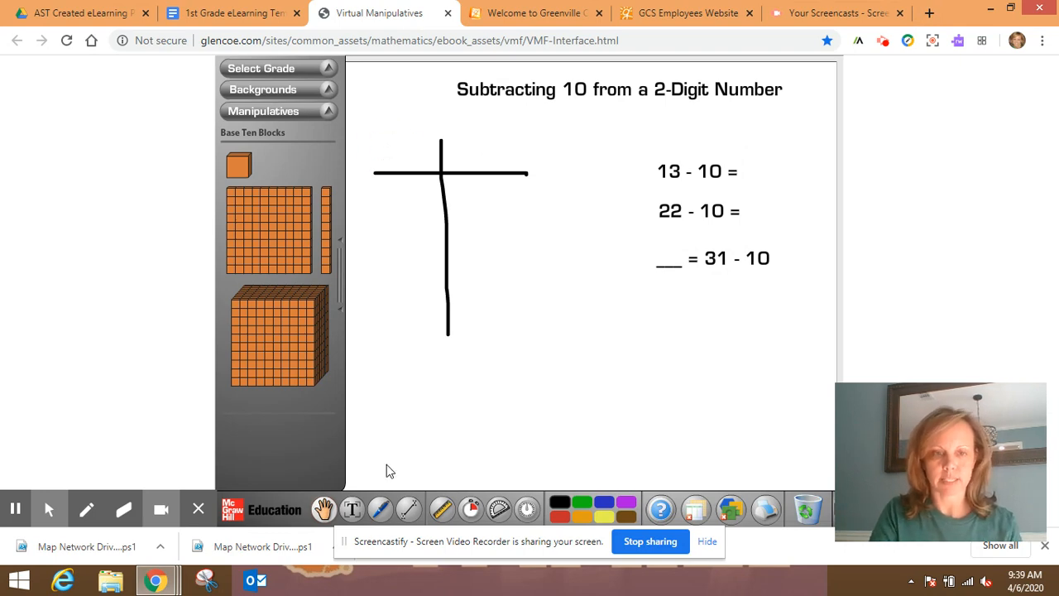
- Label the left column of the T-chart 'Tens' with the Text tool
left_click(350, 509)
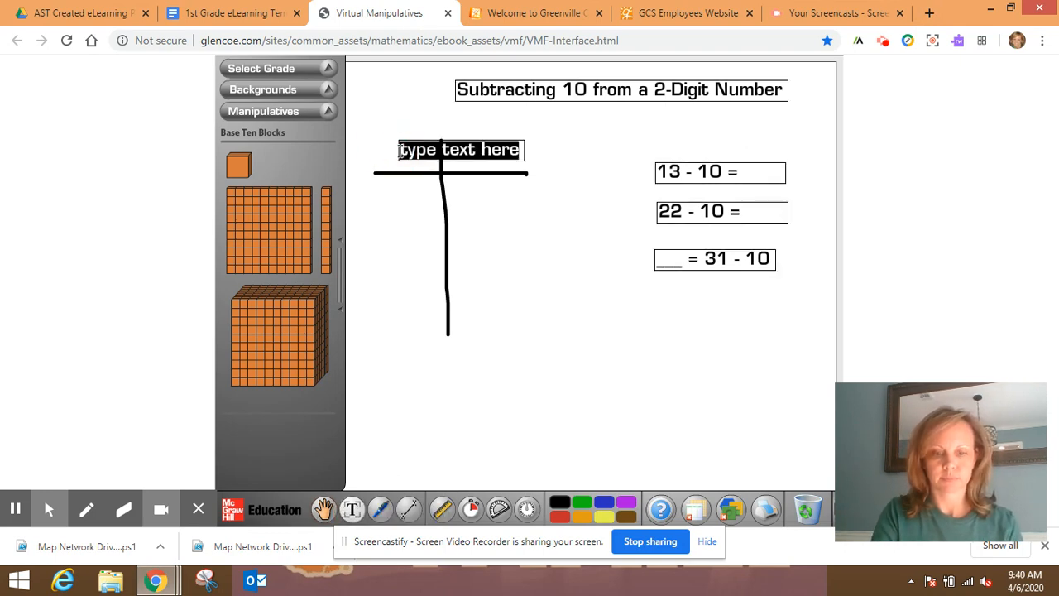
type("Tens")
type("Ones")
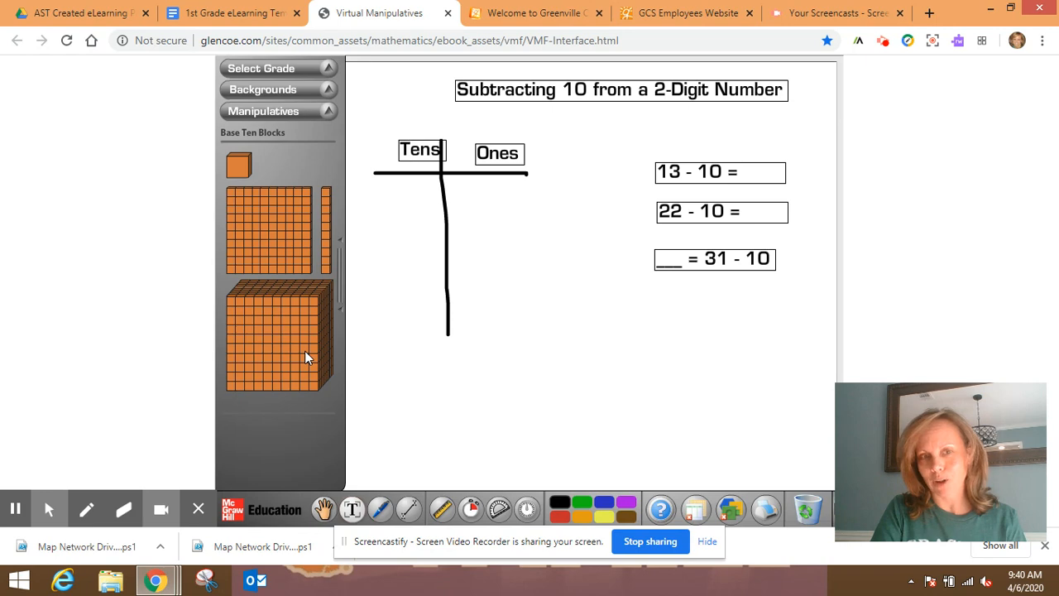
mouse_move(281, 321)
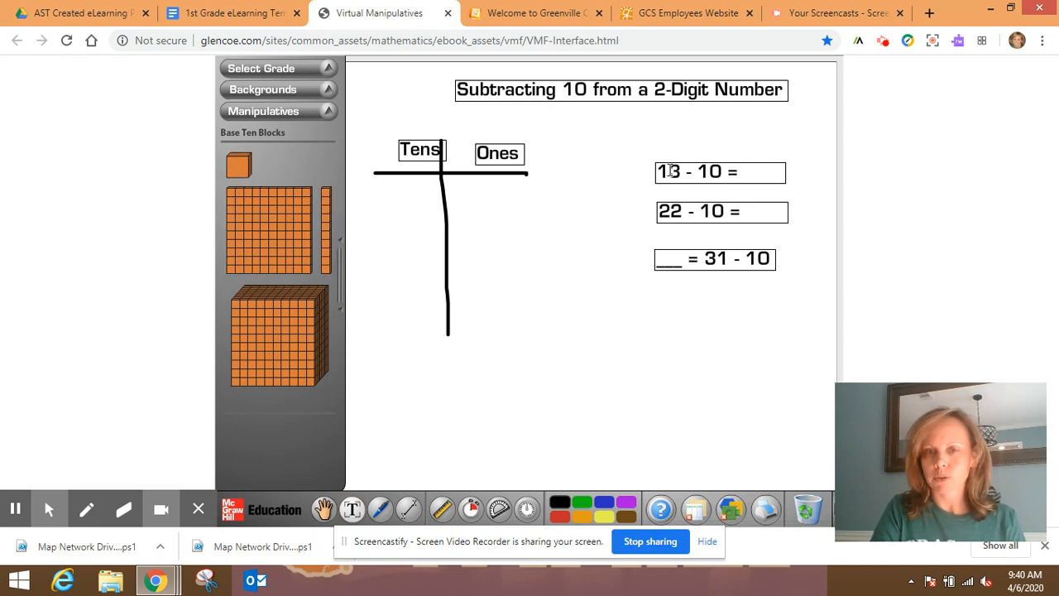
- Model 13 with one rod and three cubes, then drag the rod back to the tray leaving 3 ones
left_click_drag(268, 231, 400, 240)
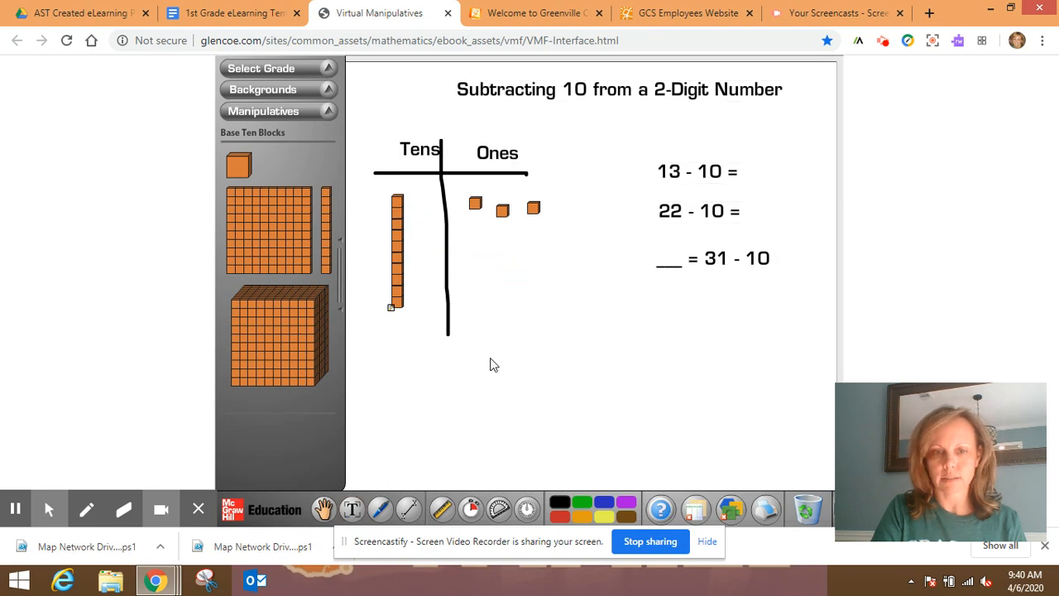
left_click(400, 273)
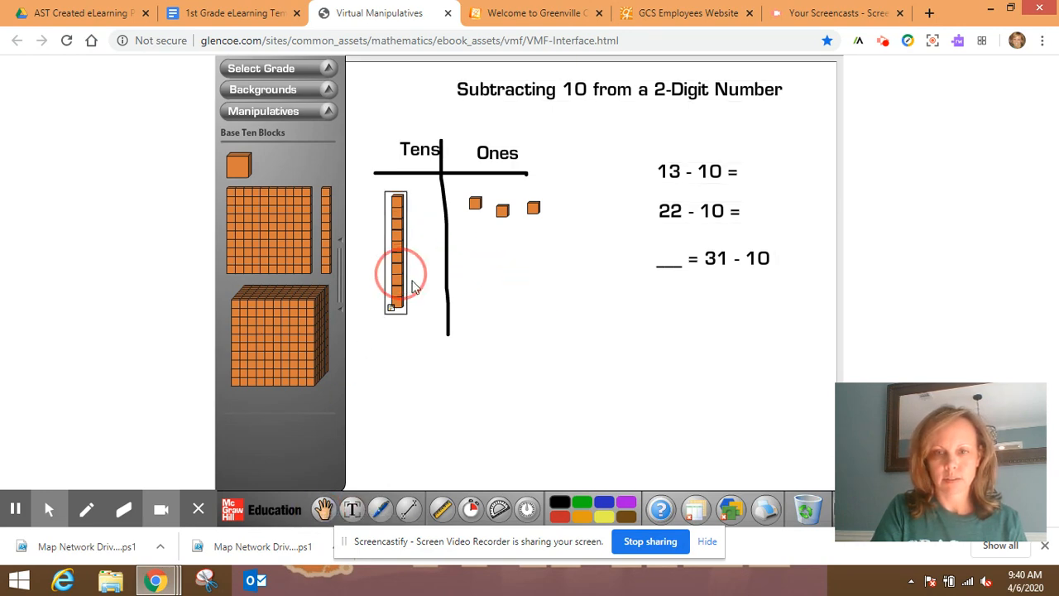
left_click_drag(397, 257, 807, 504)
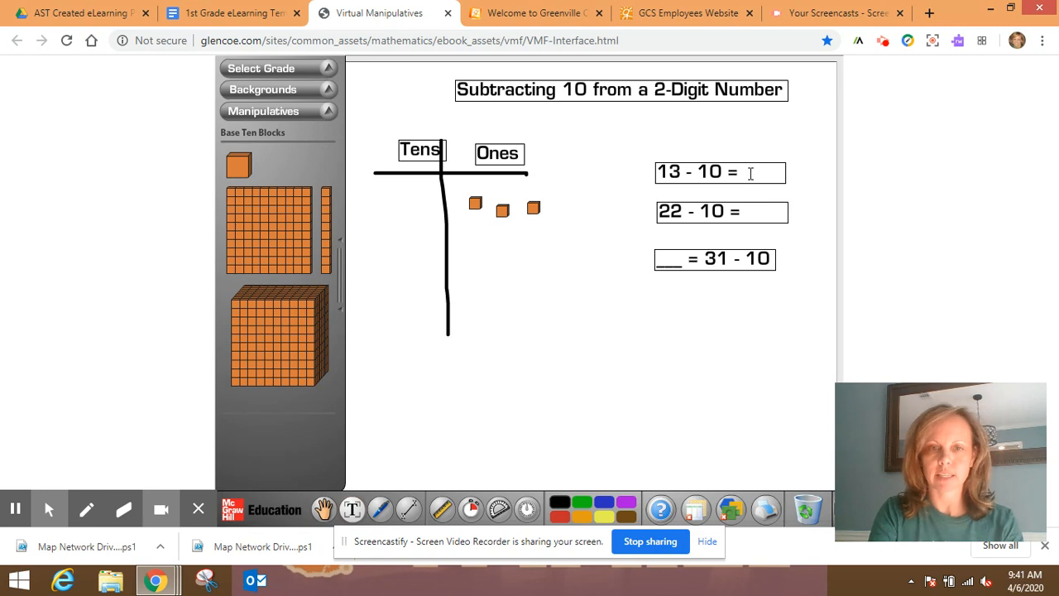
- Complete the first equation as 13 - 10 = 3
key("Win+C")
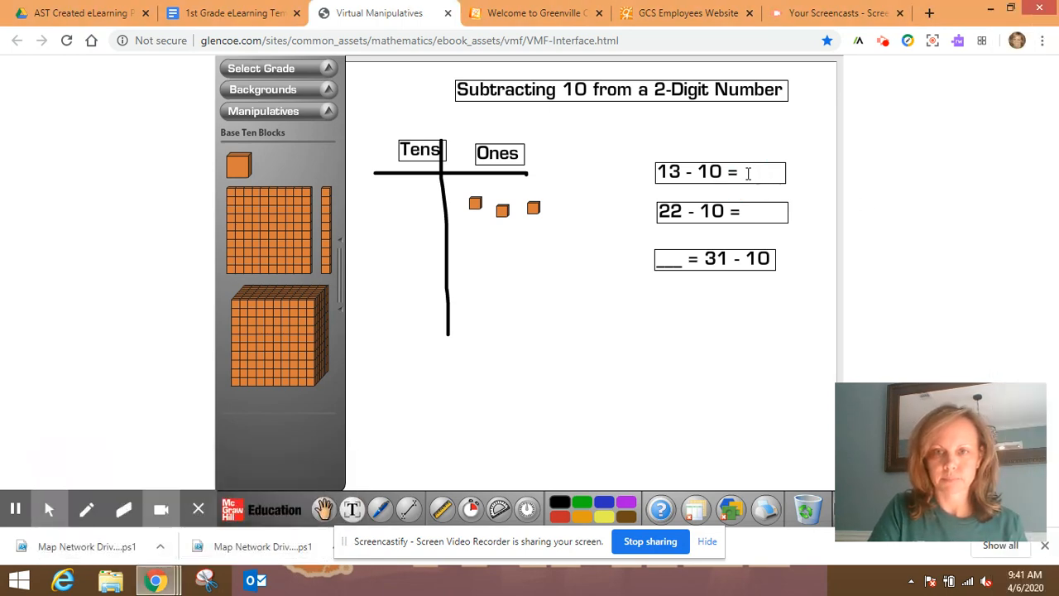
type("3")
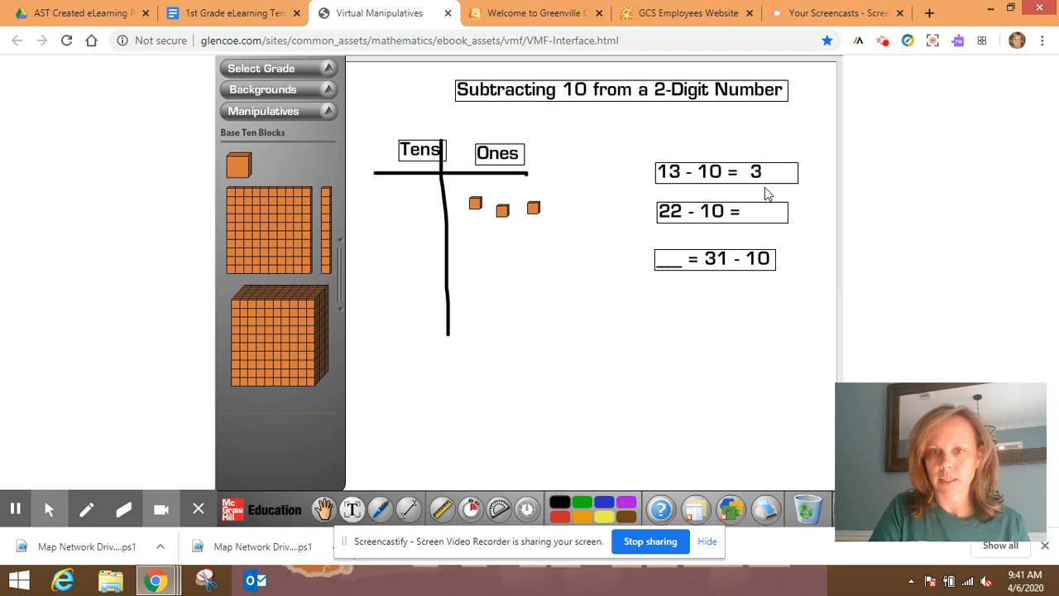
left_click(749, 172)
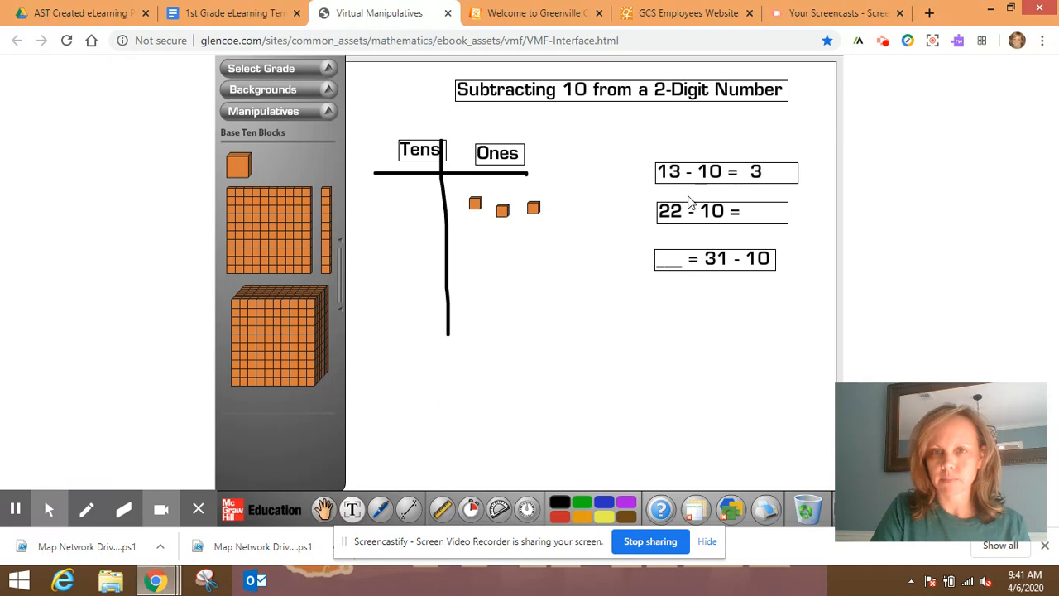
mouse_move(559, 215)
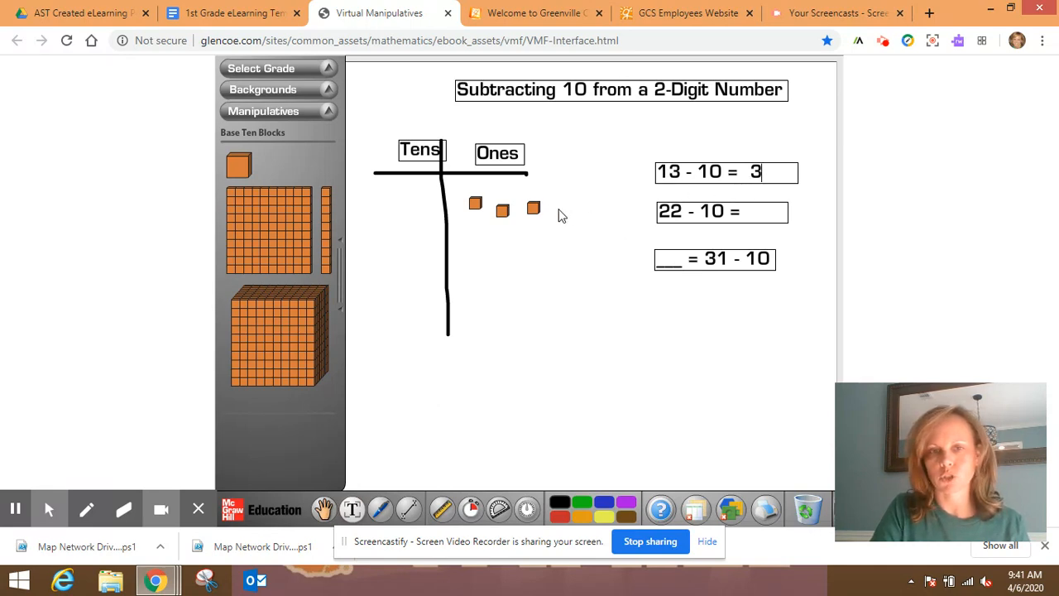
- Model 22 with two rods in Tens and two cubes in Ones
left_click(351, 509)
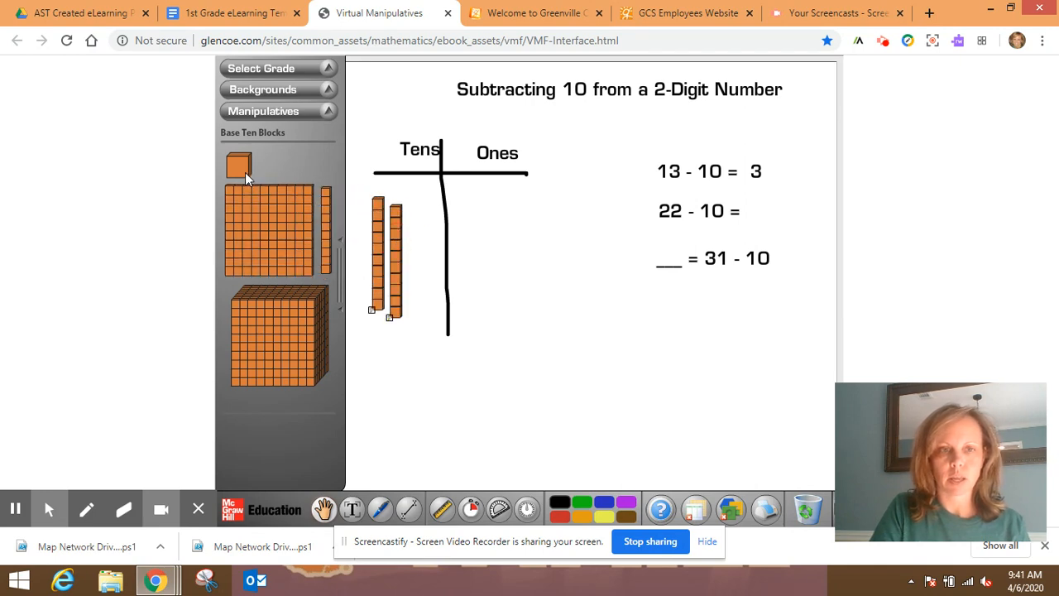
left_click_drag(239, 165, 437, 202)
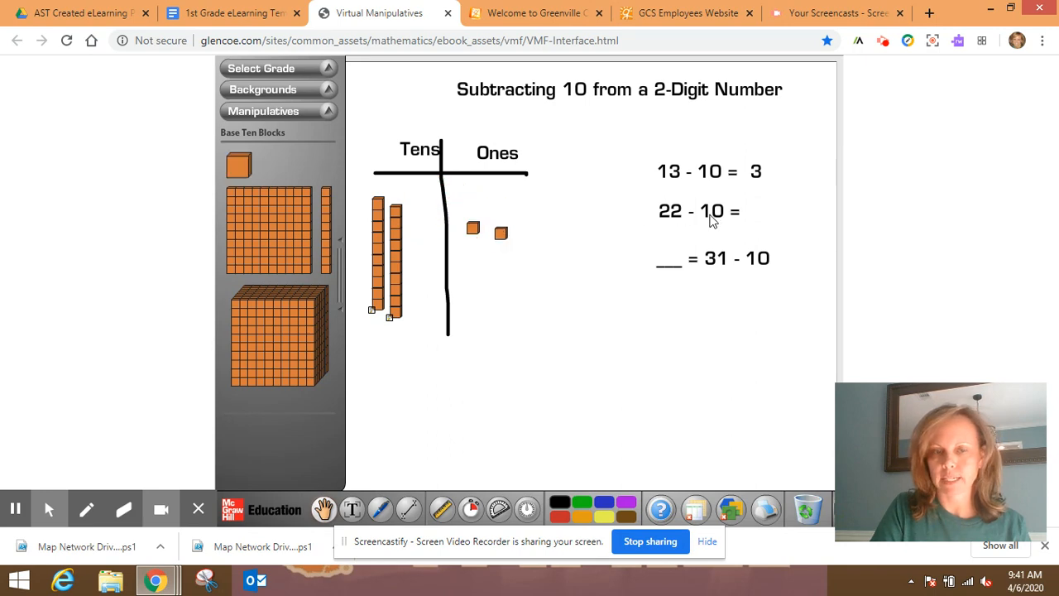
mouse_move(402, 252)
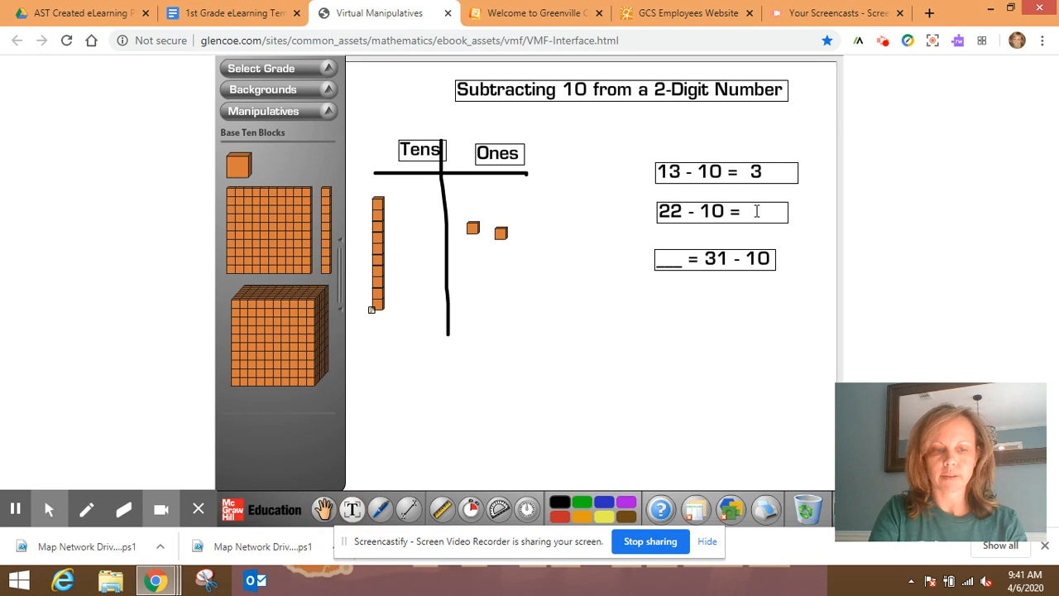
- Answer the second equation as 22 - 10 = 12
type("12")
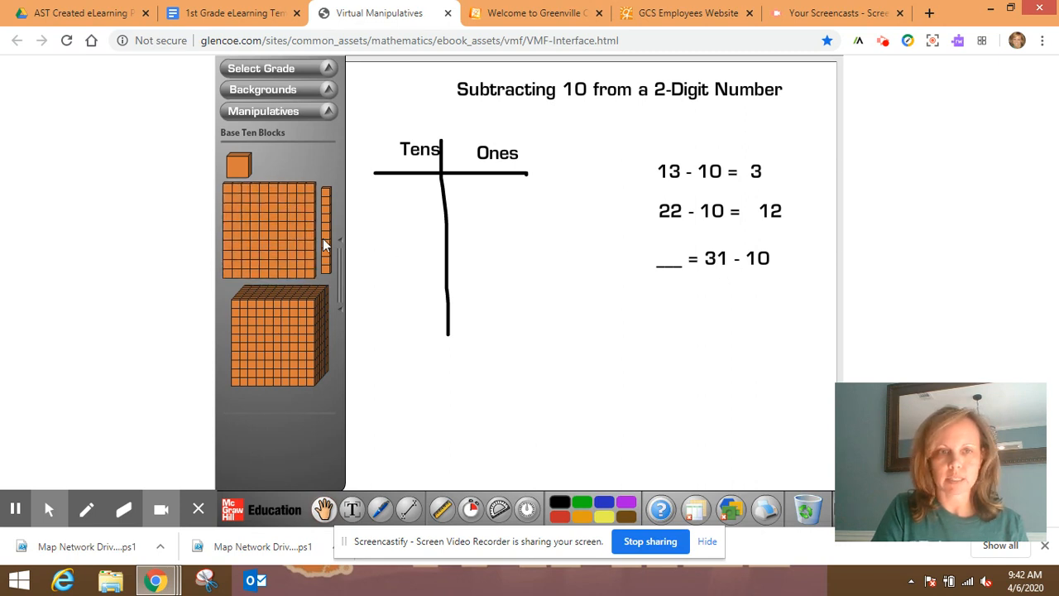
- Place two rods and one cube on the chart for 31 - 10
left_click_drag(324, 232, 378, 252)
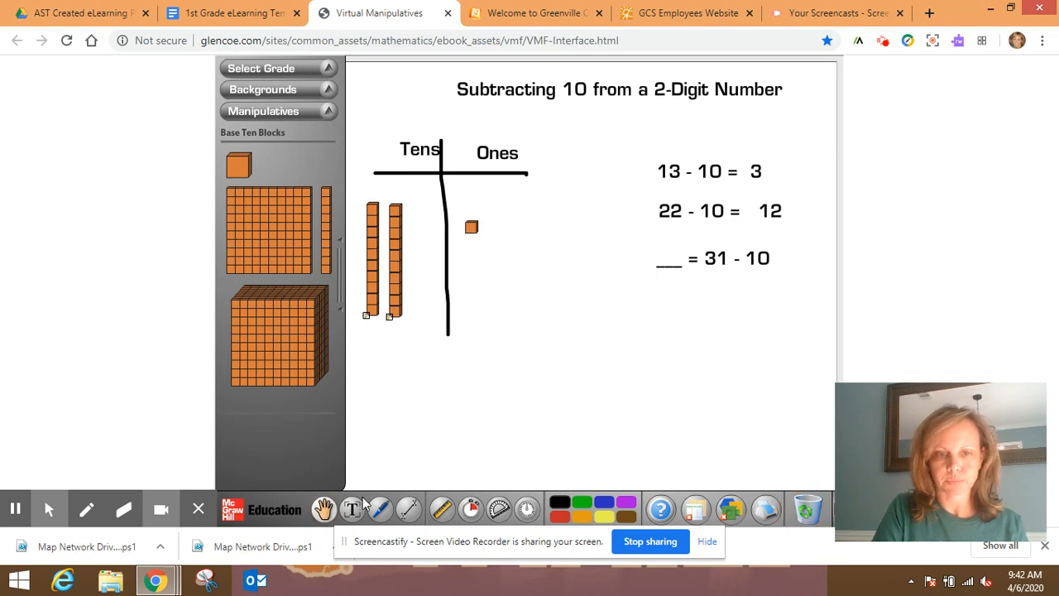
left_click(353, 509)
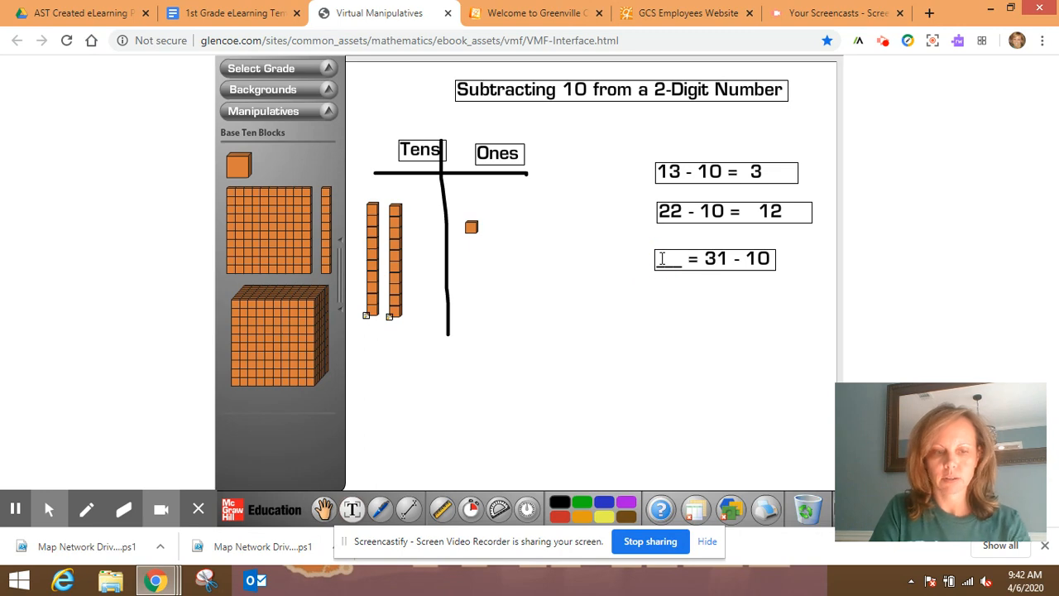
- Fill the third equation's blank so it reads 21 = 31 - 10
type("21")
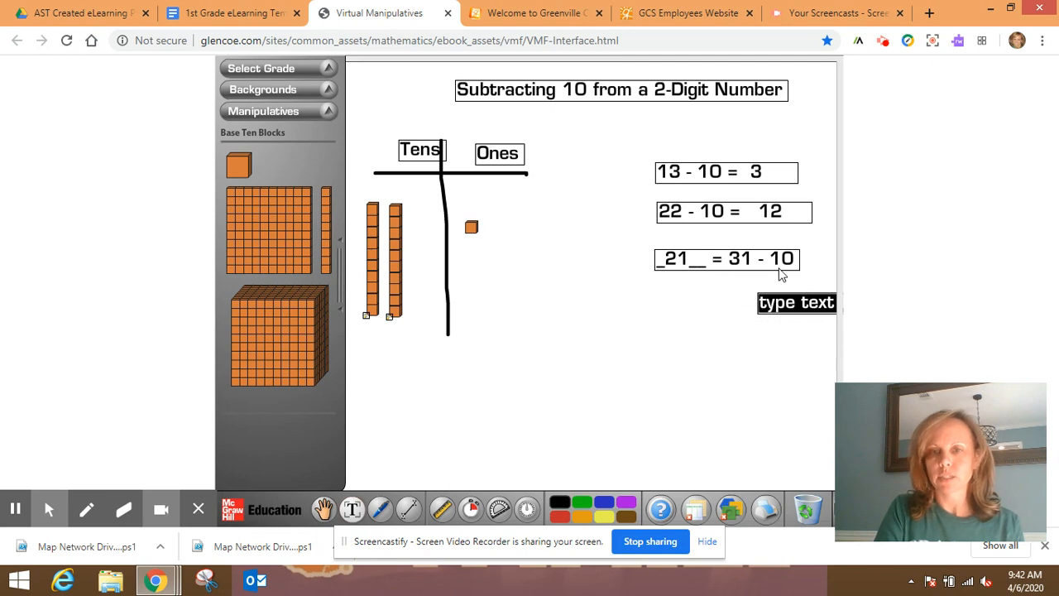
mouse_move(736, 289)
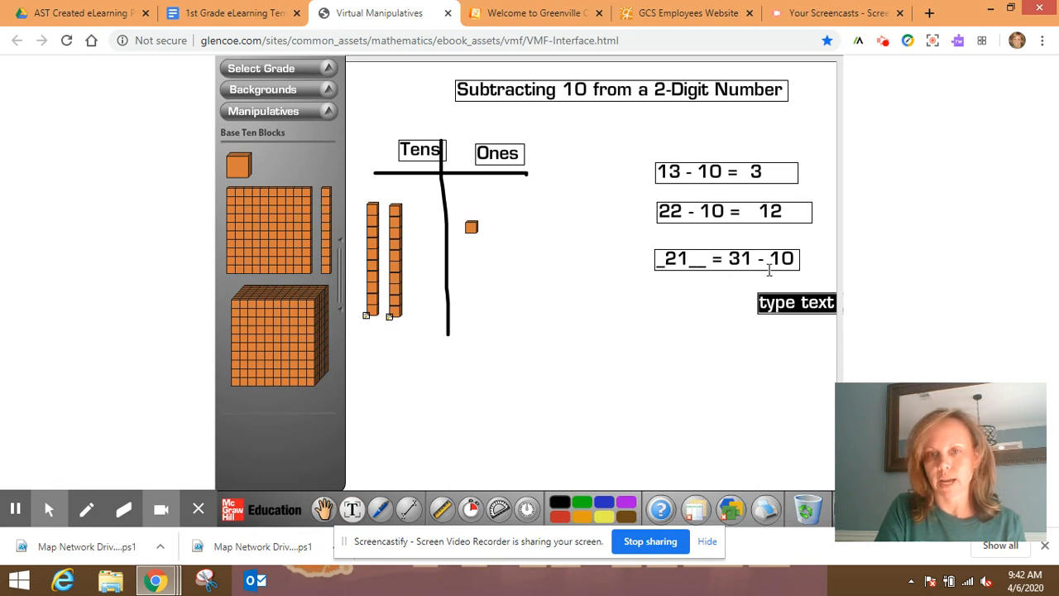
mouse_move(777, 342)
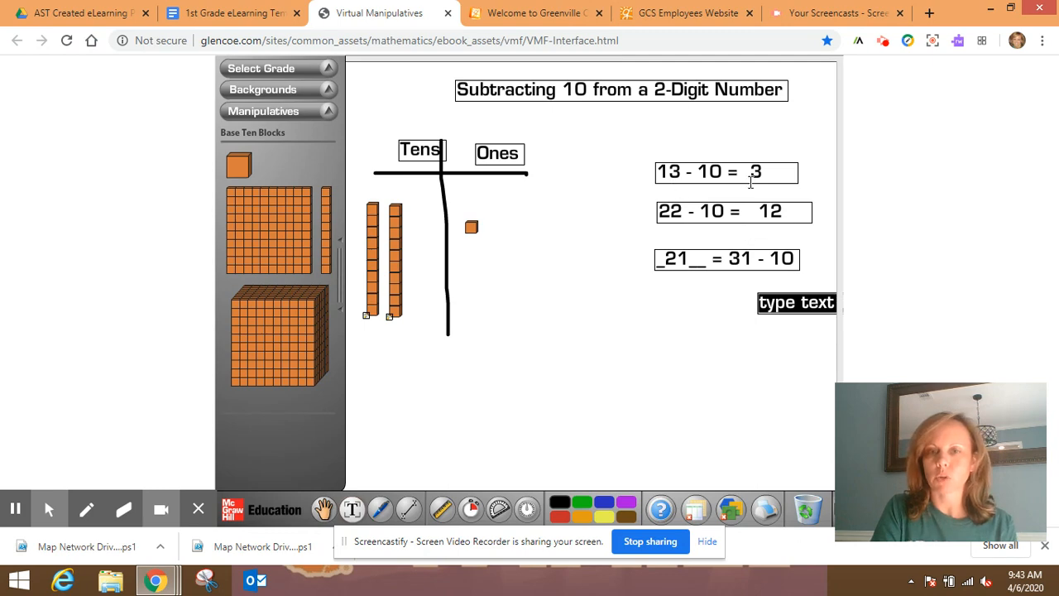
mouse_move(771, 218)
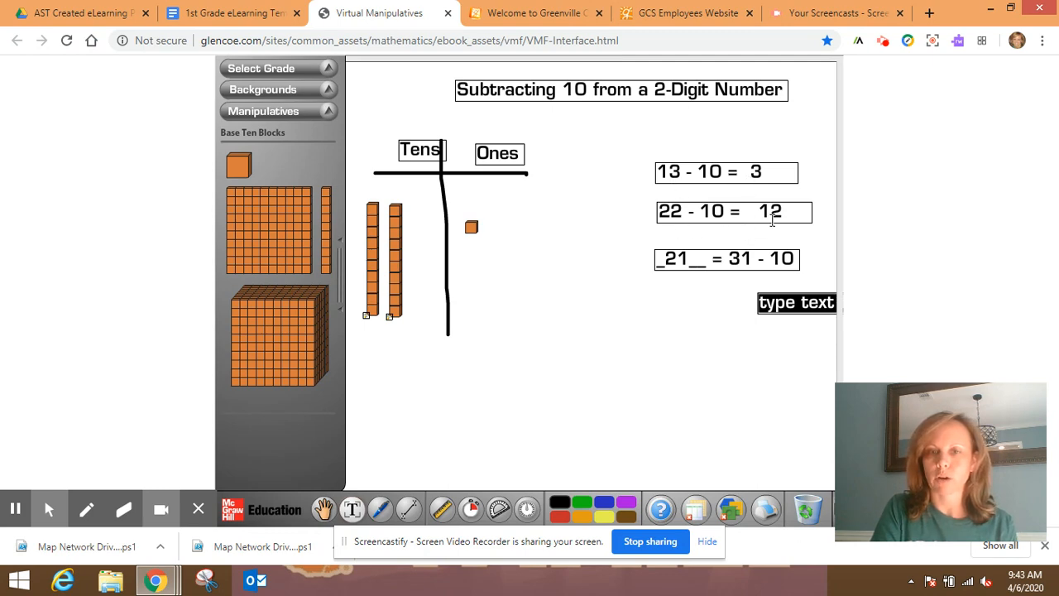
mouse_move(678, 278)
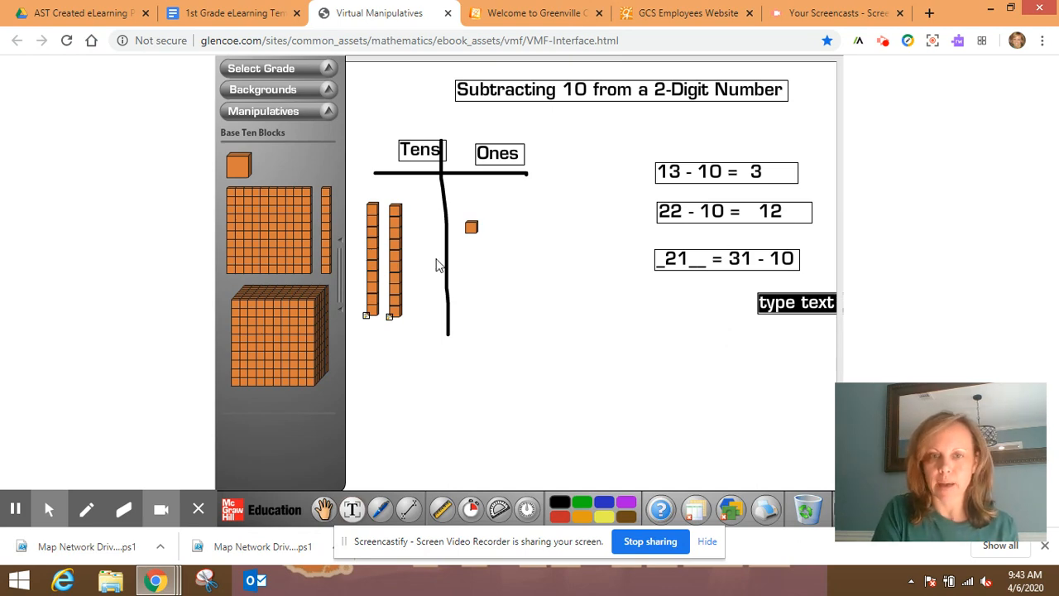
mouse_move(506, 341)
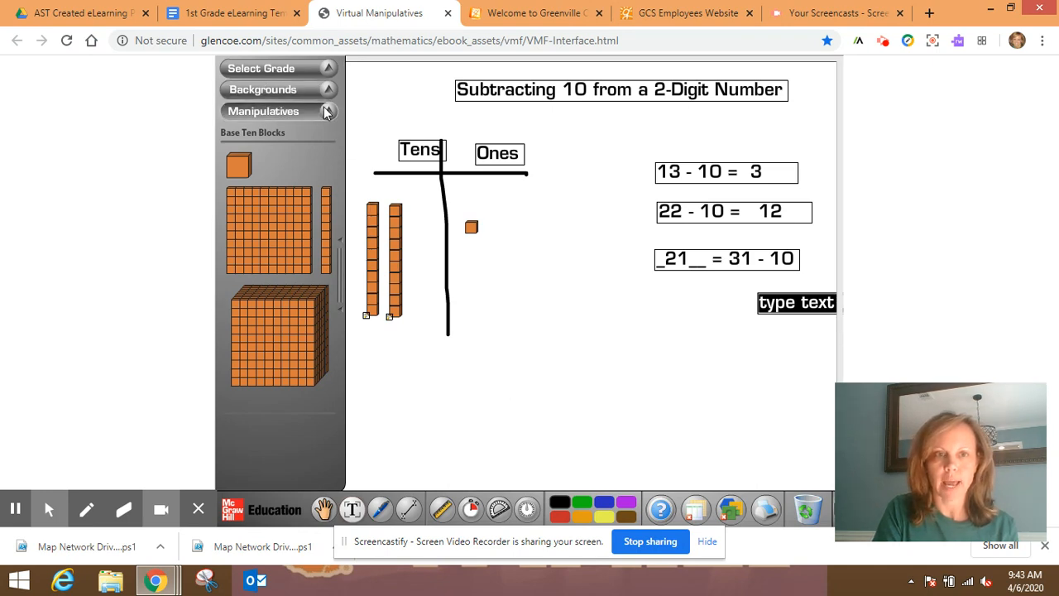
- Expand the Manipulatives list in the left panel
left_click(278, 110)
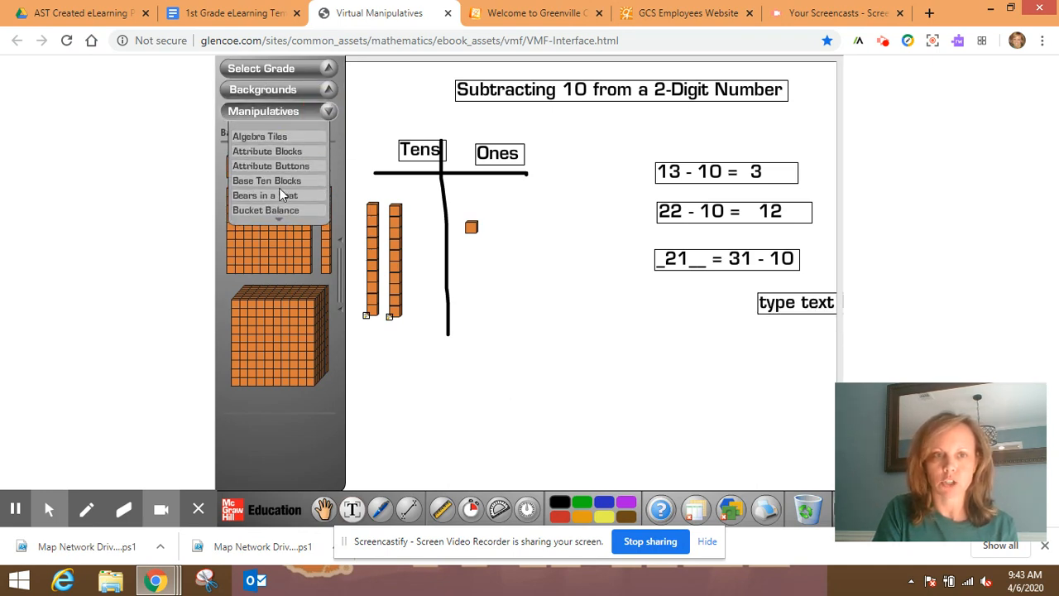